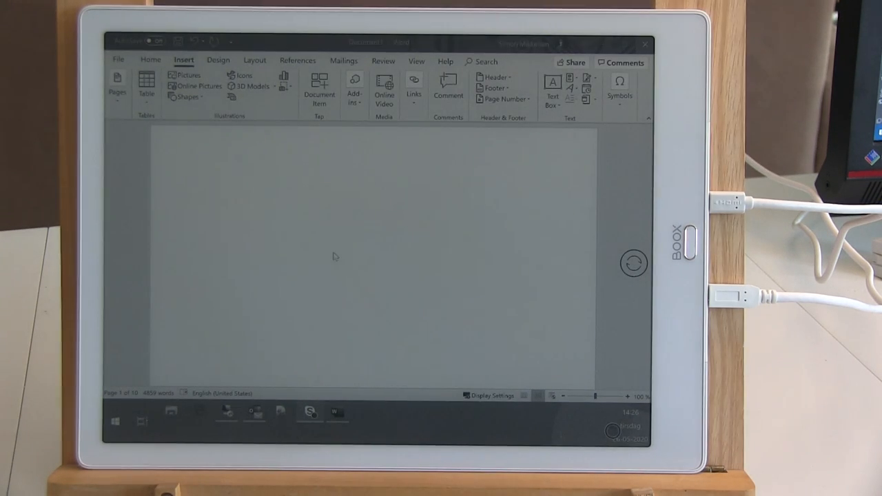
mouse_move(236, 213)
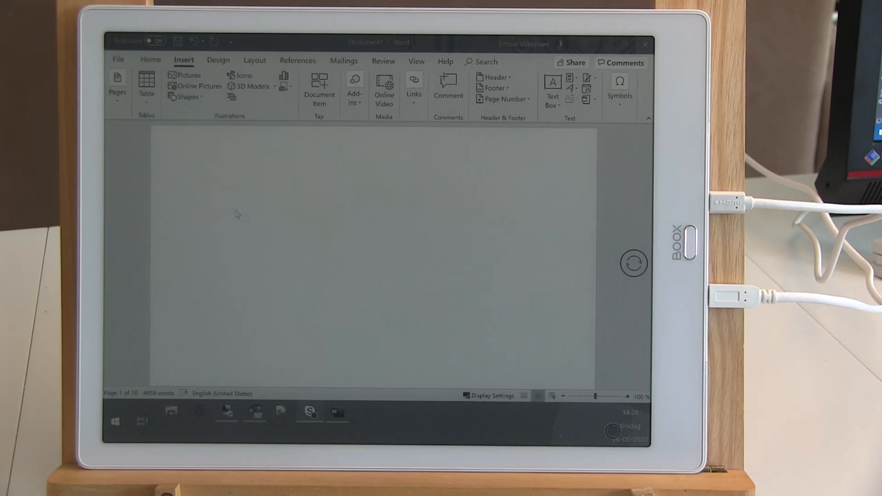
mouse_move(339, 210)
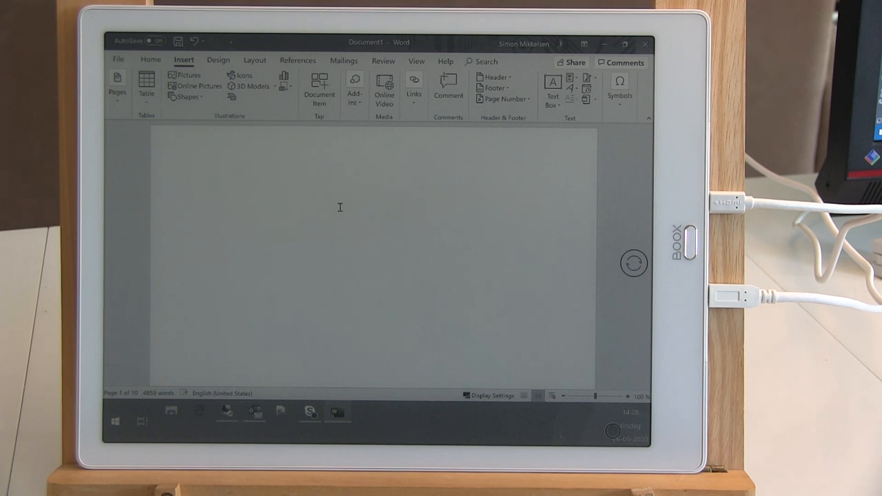
Type 'This is a test.' and 'This is another text.' as two lines on the blank page
left_click(193, 194)
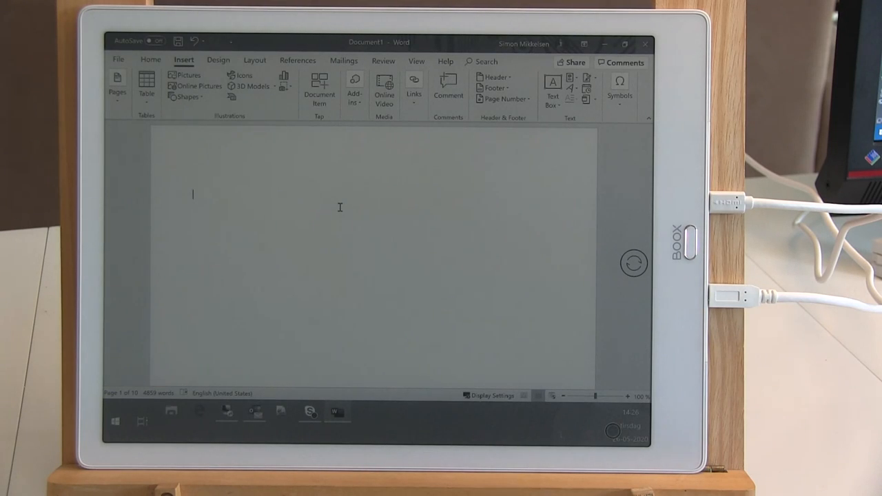
type("This is a te")
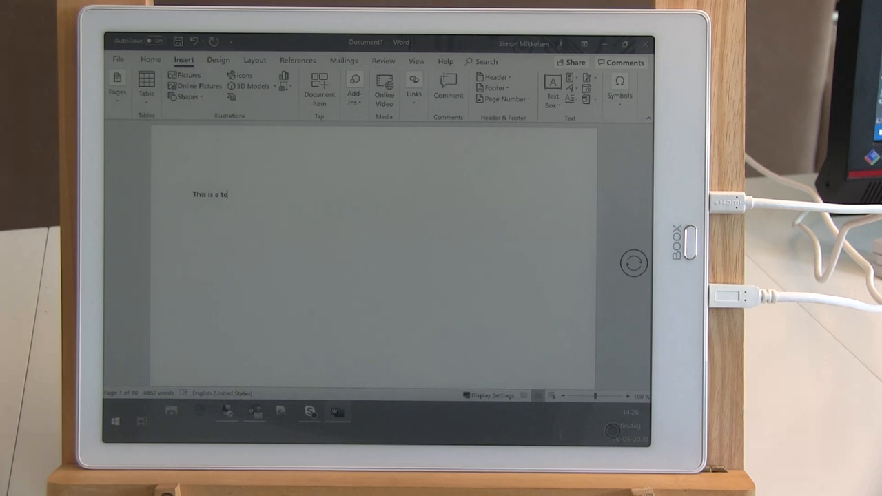
type("st.")
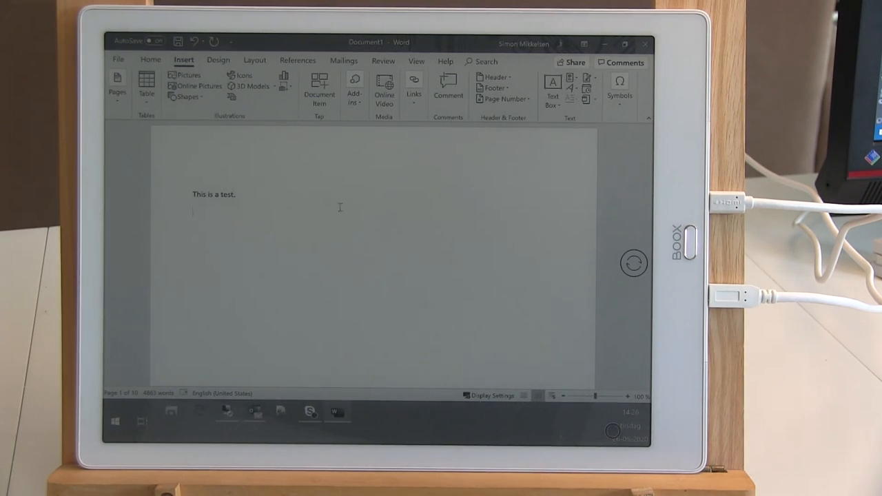
type("This")
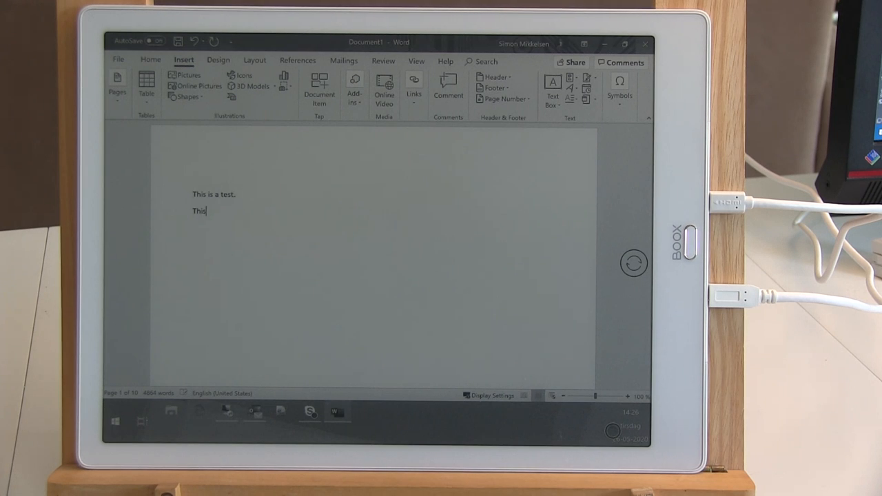
type("i")
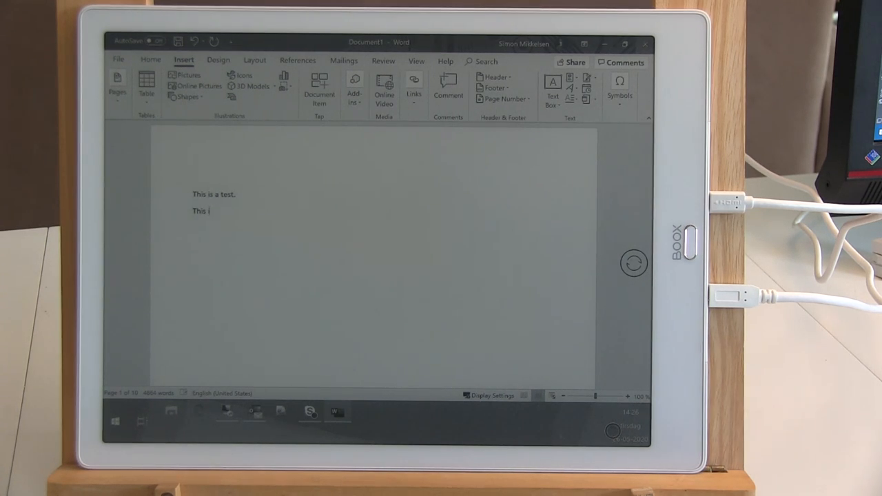
type("s")
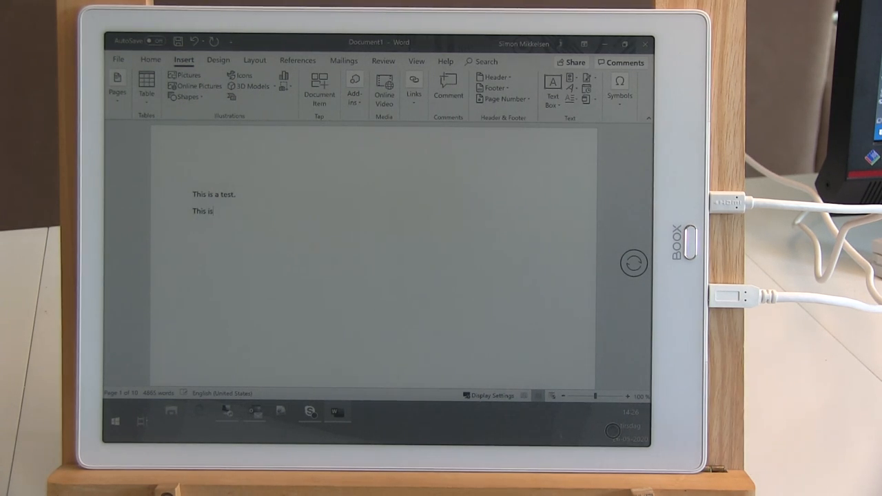
type("another te")
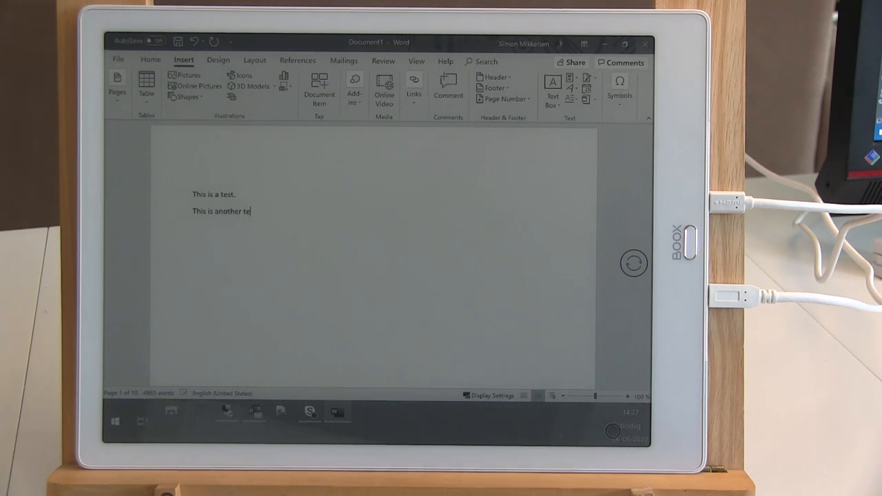
type("xt.")
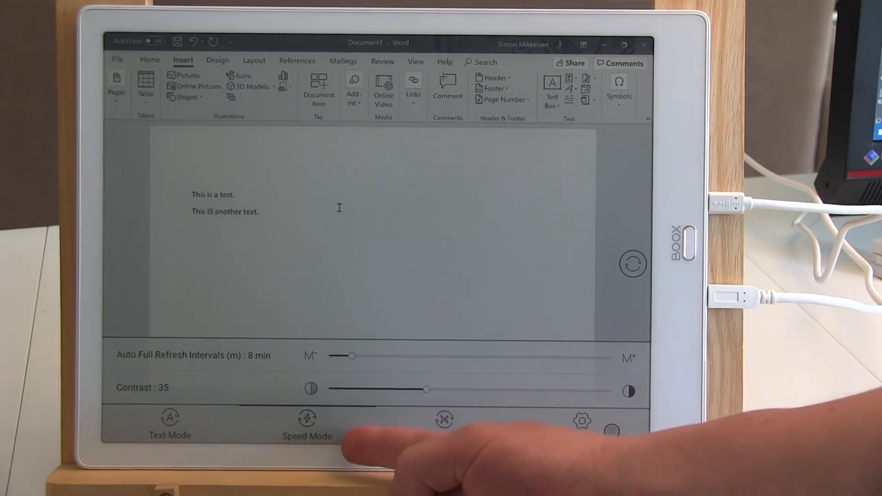
Open Boox display settings and lower Auto Full Refresh Intervals to 1 minute
left_click(443, 420)
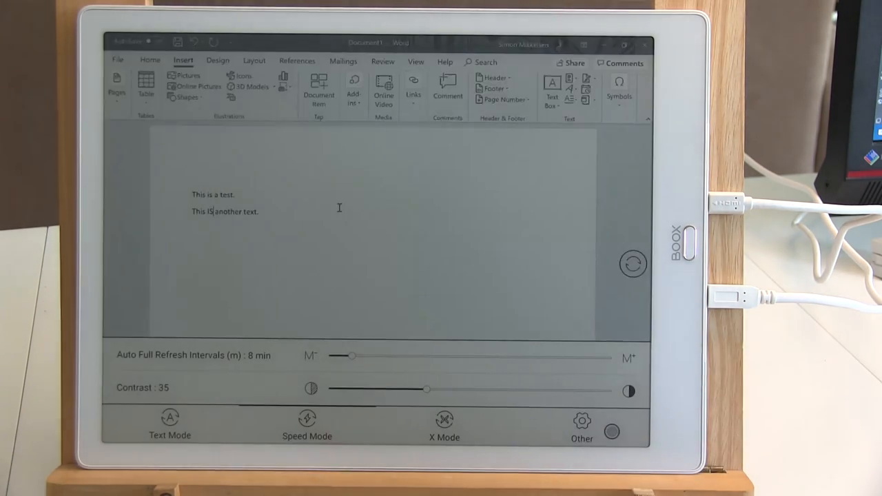
left_click_drag(354, 356, 332, 355)
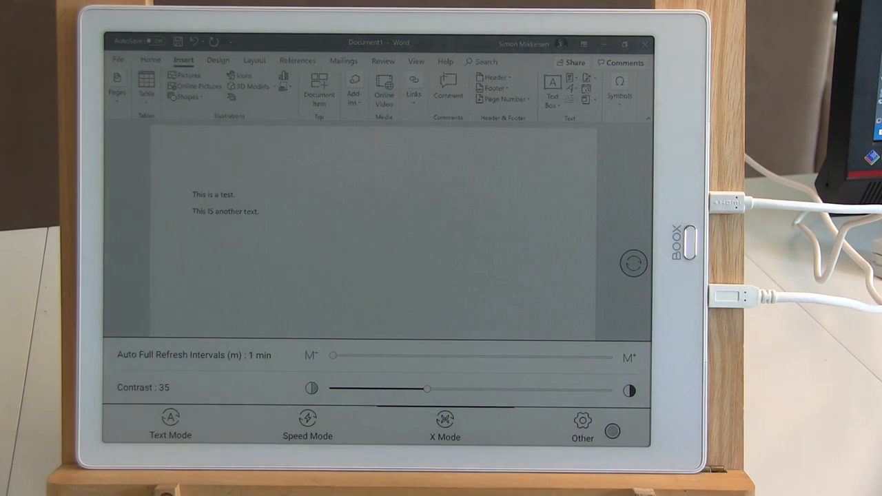
Add 'This is a fast test.' as a third line in the document
type("This is a fas")
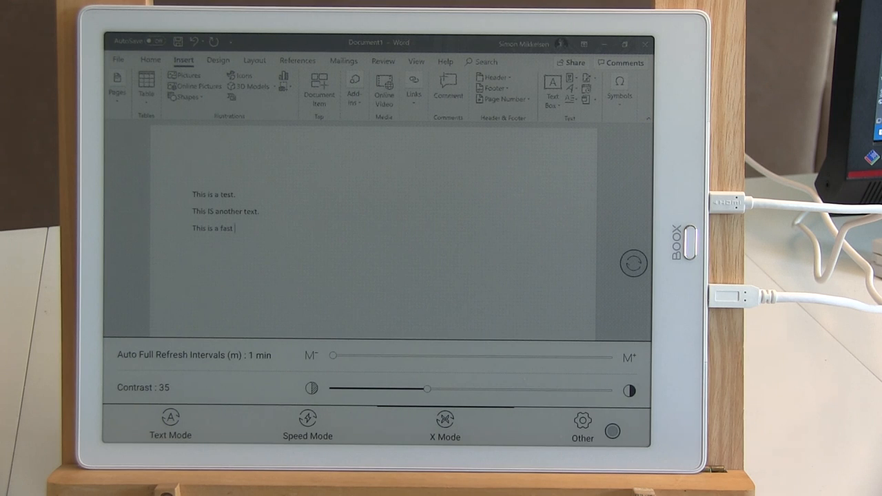
type("test.")
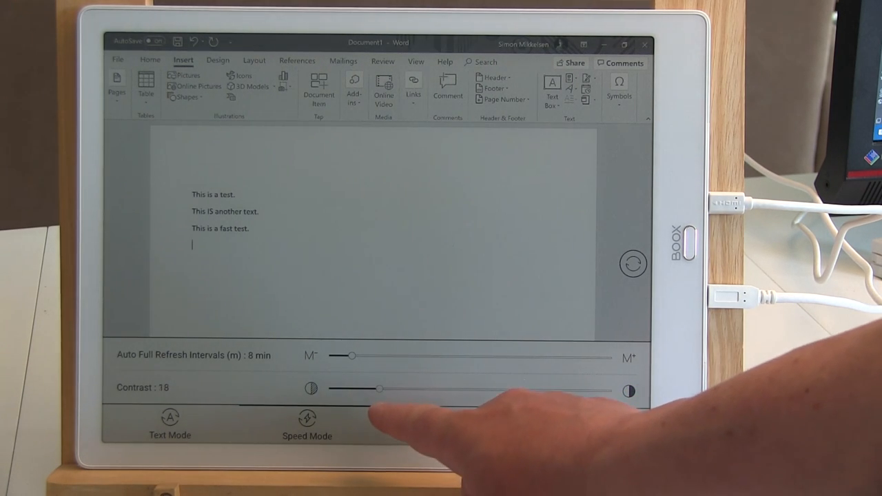
Adjust the Boox Contrast slider back and forth, bringing it from 71 to about 22
left_click_drag(379, 389, 352, 388)
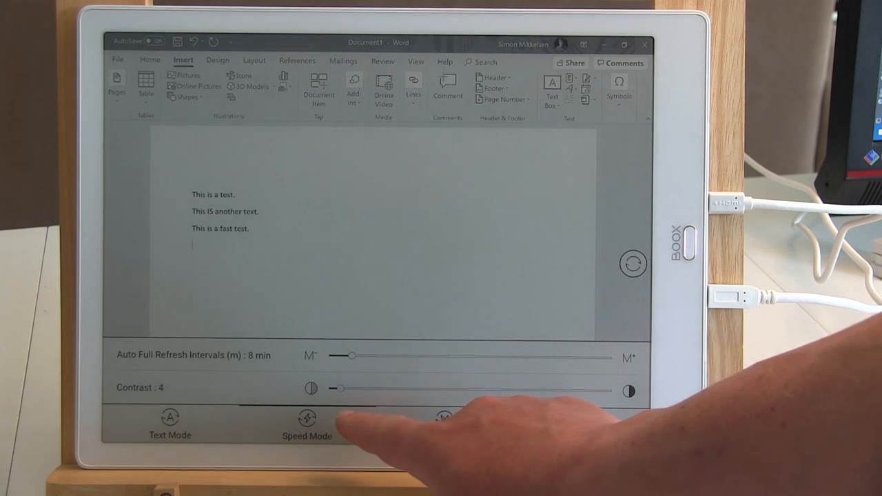
left_click_drag(337, 388, 329, 389)
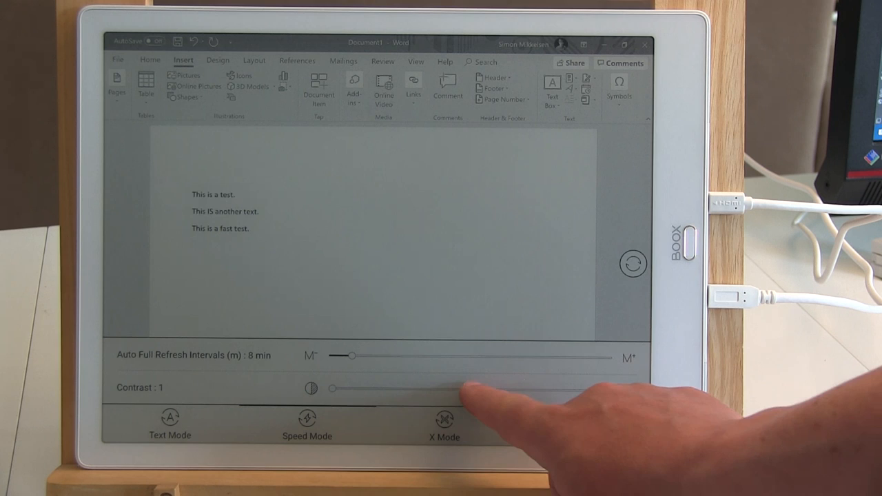
left_click_drag(331, 388, 479, 390)
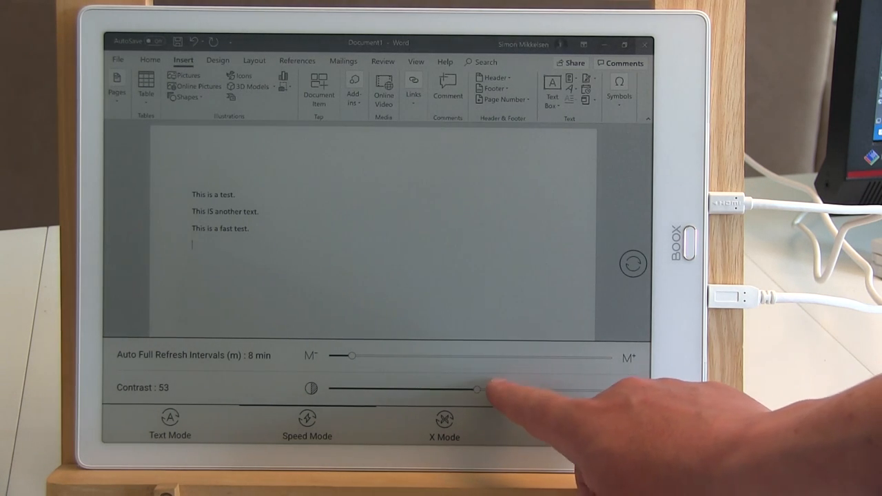
left_click_drag(478, 390, 501, 389)
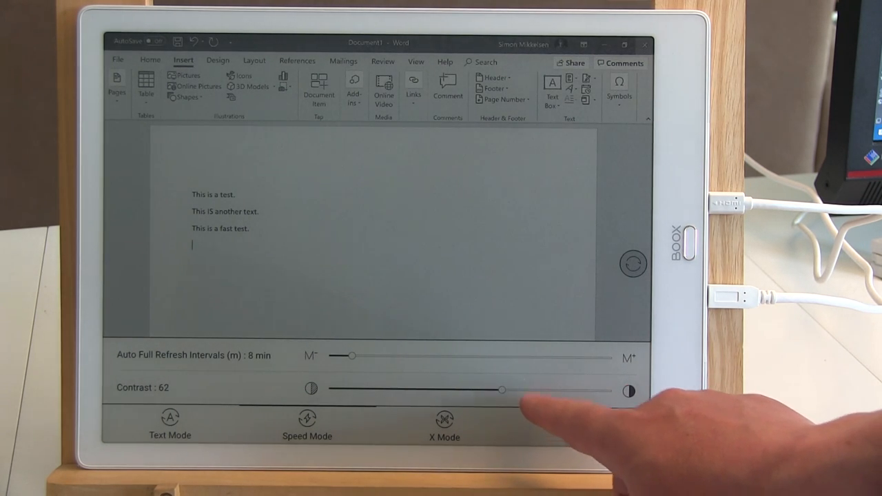
left_click_drag(502, 390, 528, 390)
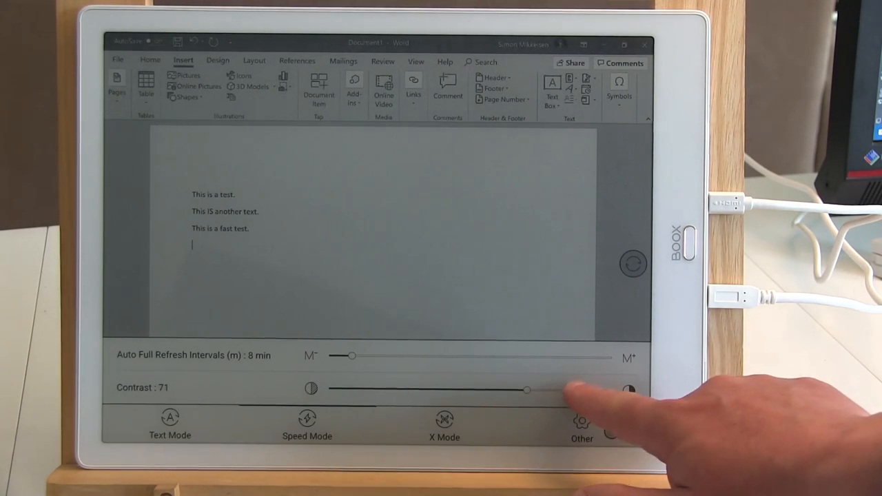
left_click_drag(527, 389, 575, 391)
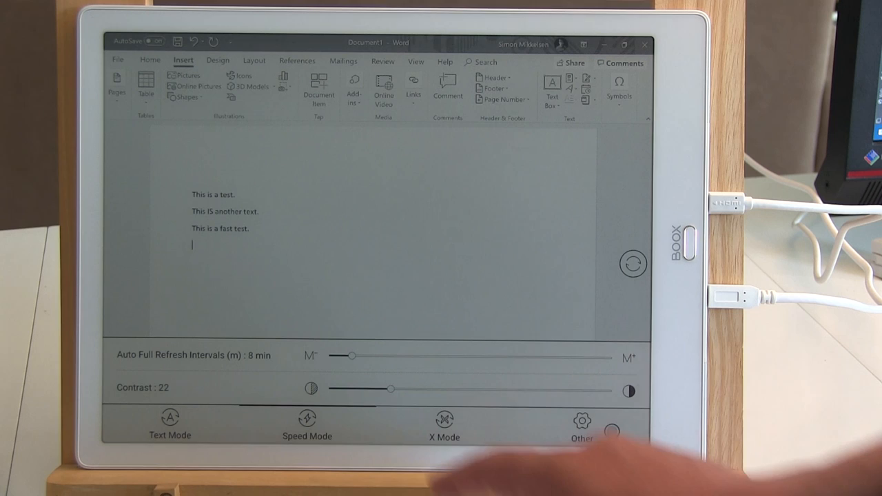
left_click_drag(388, 389, 423, 388)
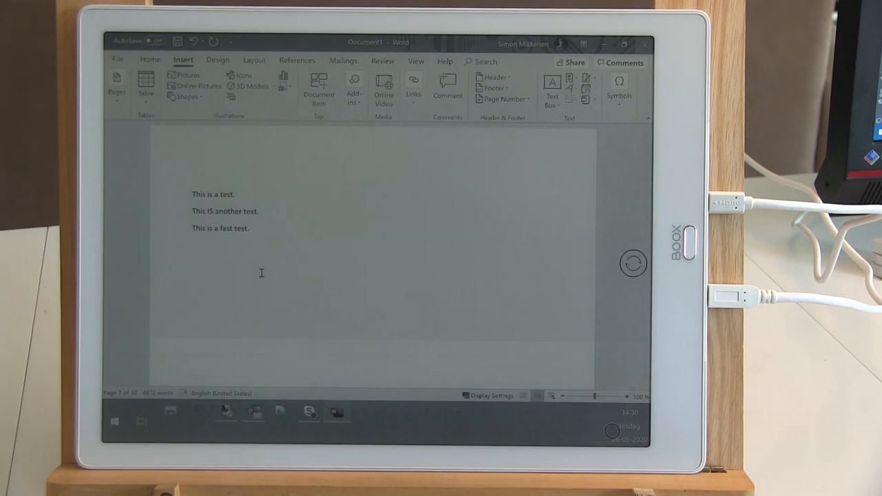
Scroll down through the lorem ipsum document to its last page, page 10
scroll("down", 3)
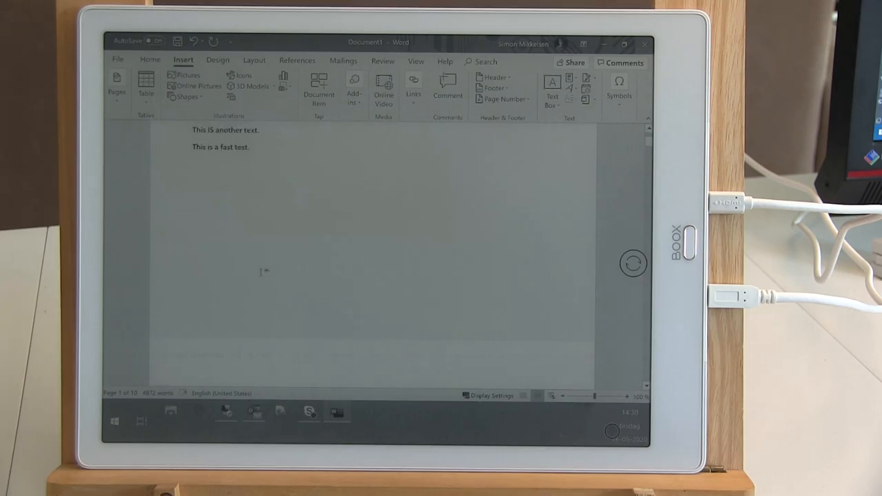
scroll("down", 3)
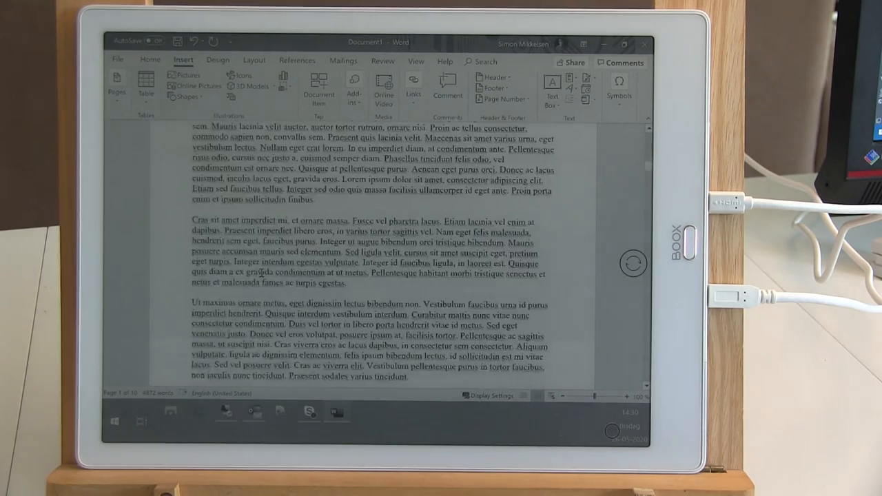
scroll("down", 3)
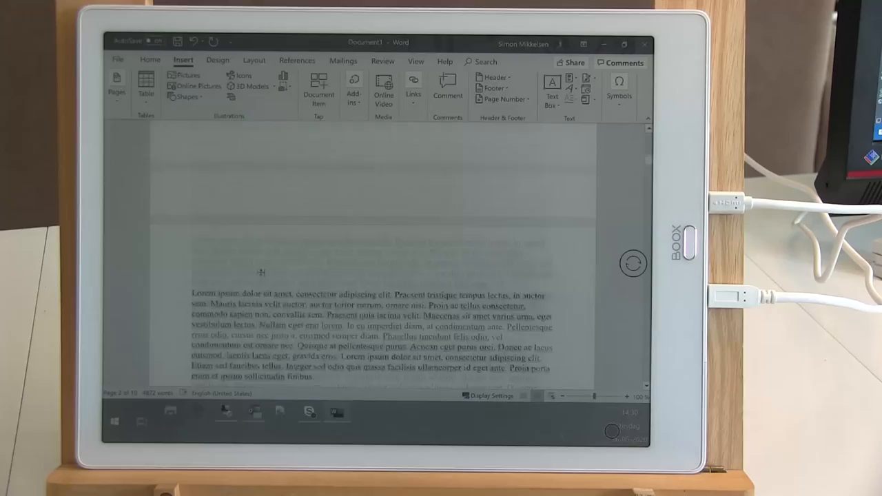
scroll("down", 3)
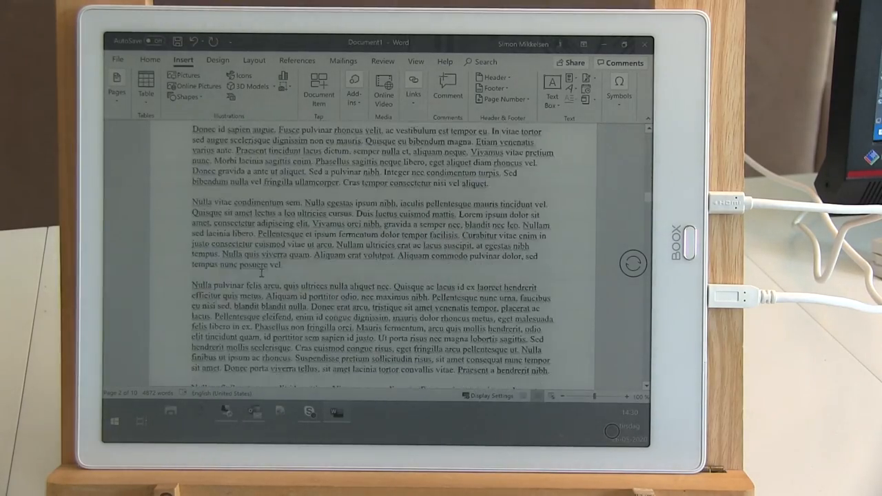
scroll("down", 3)
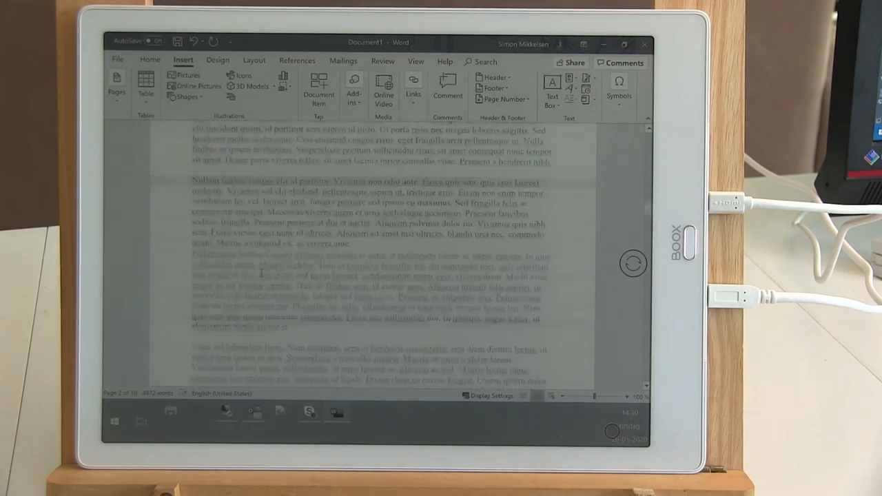
scroll("down", 3)
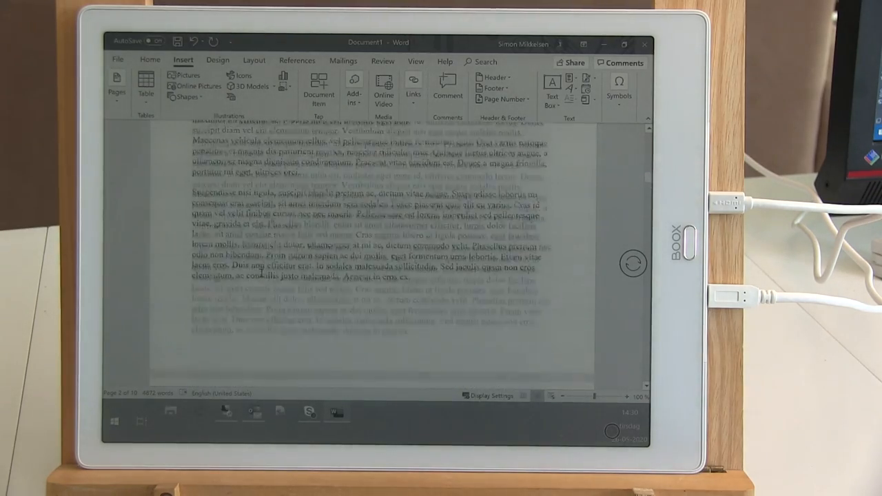
scroll("down", 3)
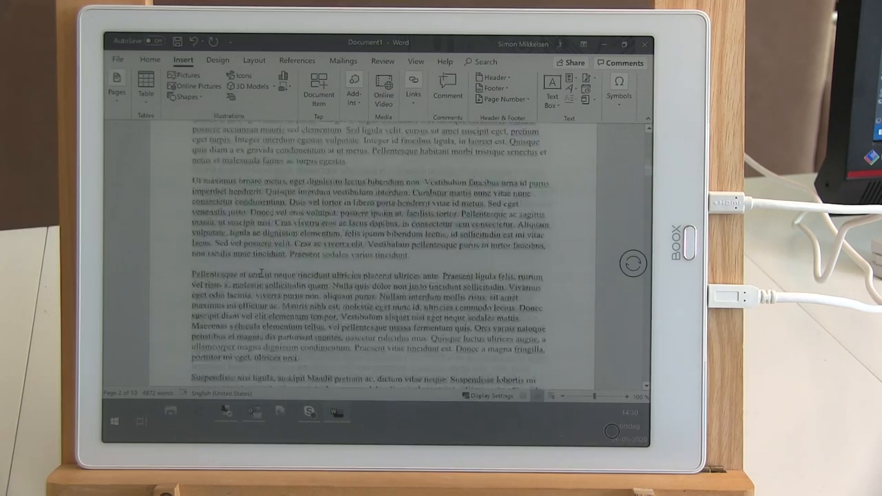
scroll("down", 3)
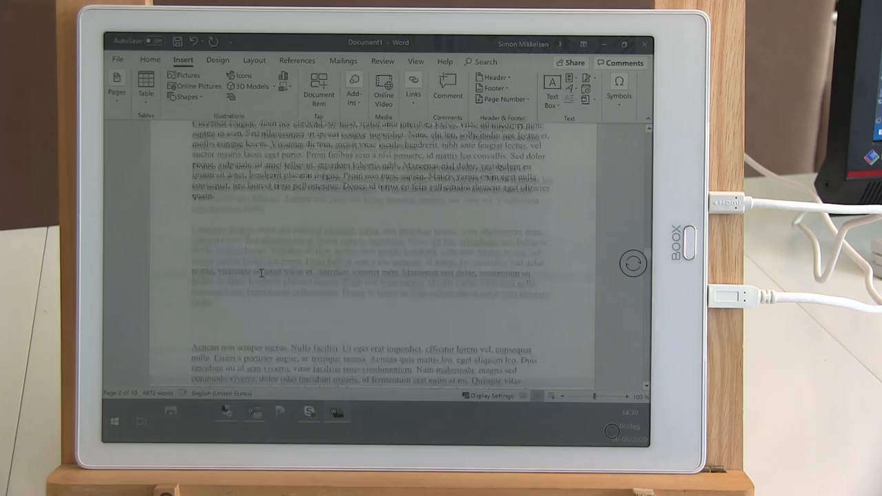
scroll("down", 3)
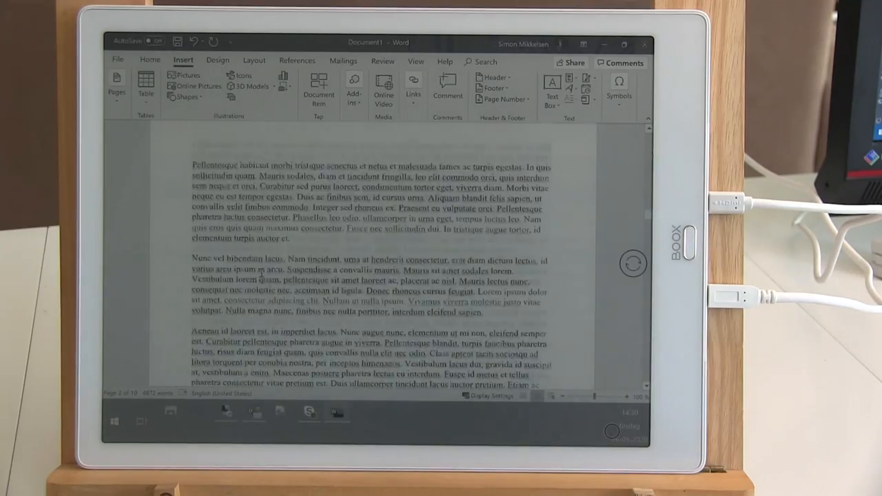
scroll("down", 3)
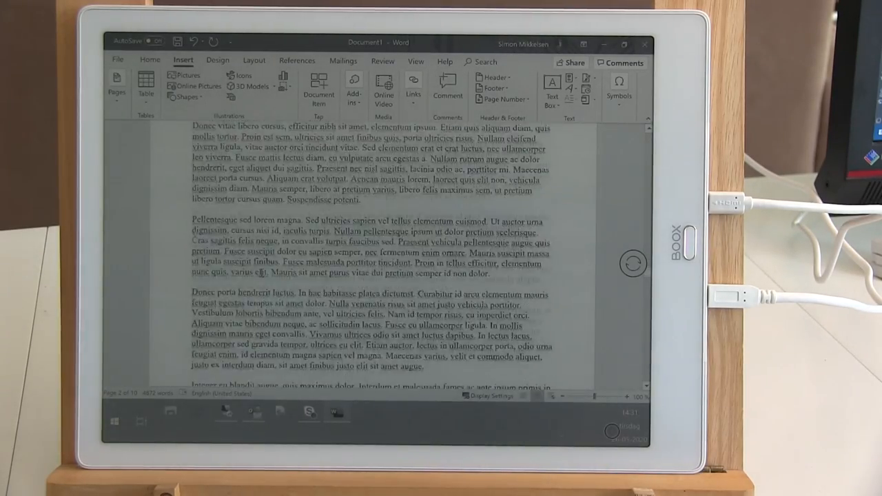
scroll("down", 3)
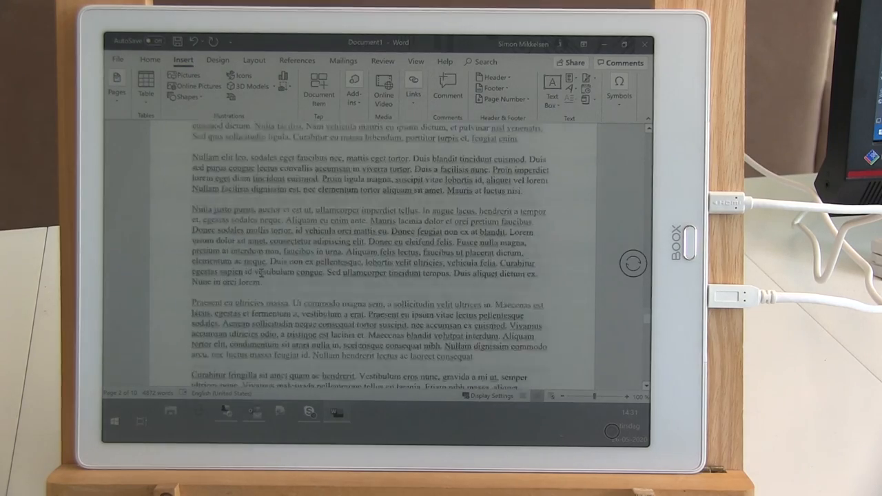
scroll("down", 3)
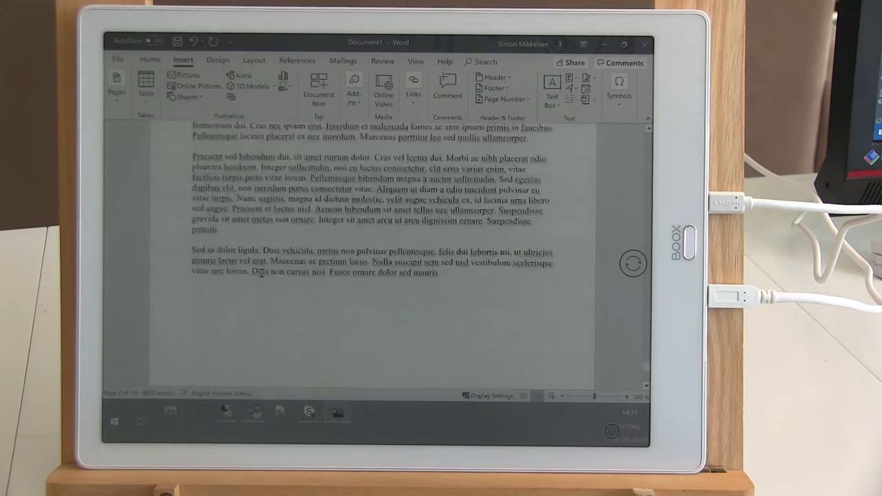
scroll("down", 3)
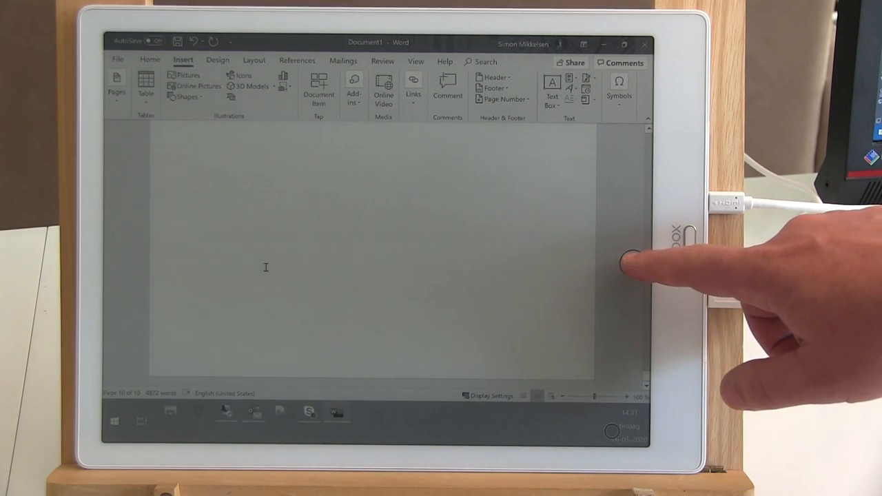
Tap the Boox floating button over the Word document
left_click(630, 261)
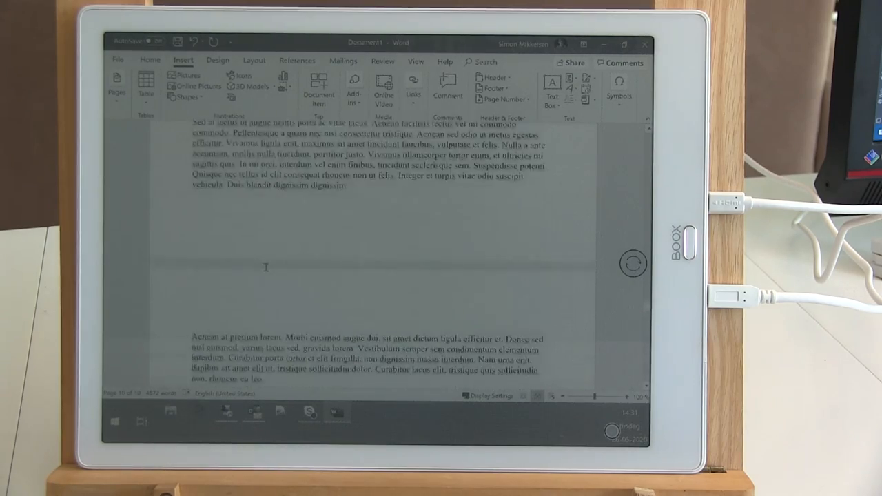
scroll("down", 3)
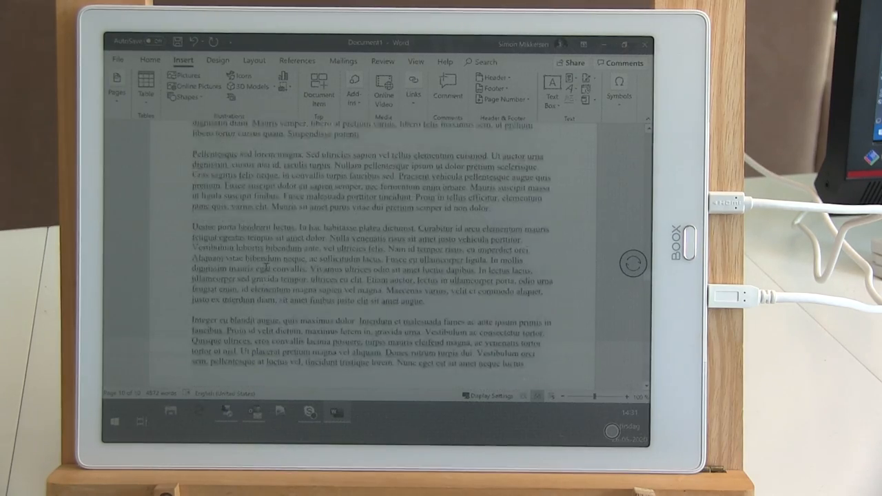
scroll("down", 3)
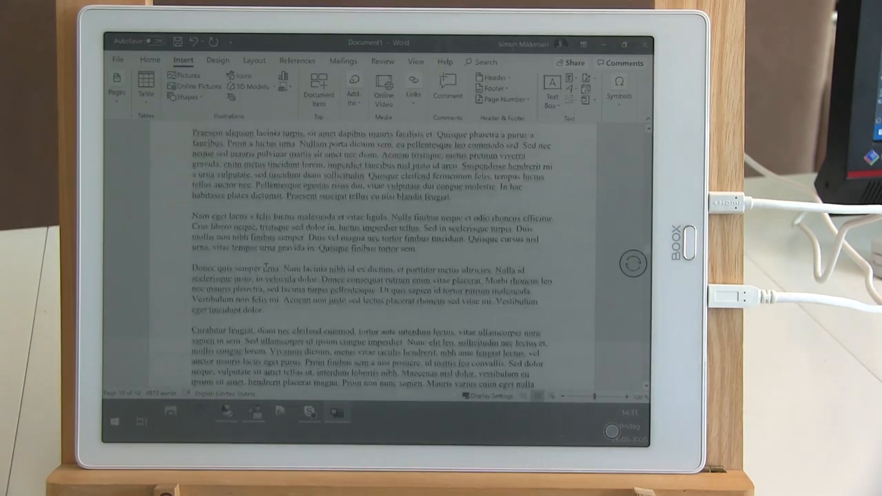
scroll("down", 3)
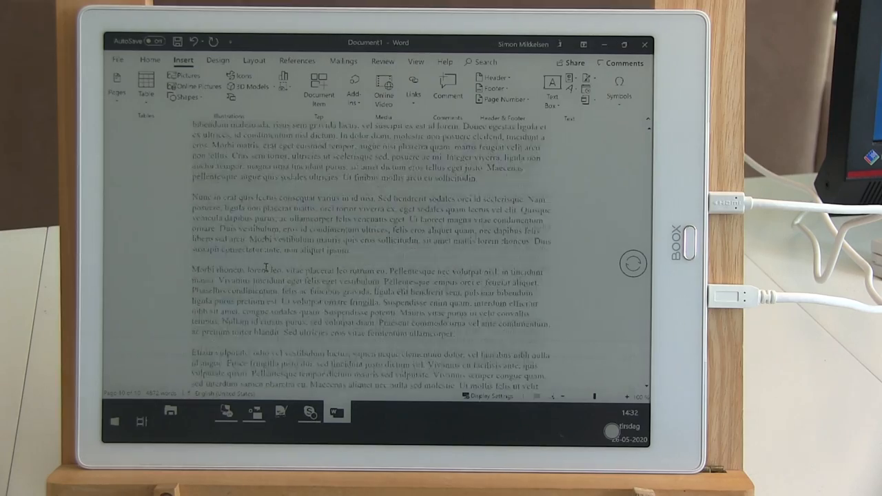
scroll("down", 3)
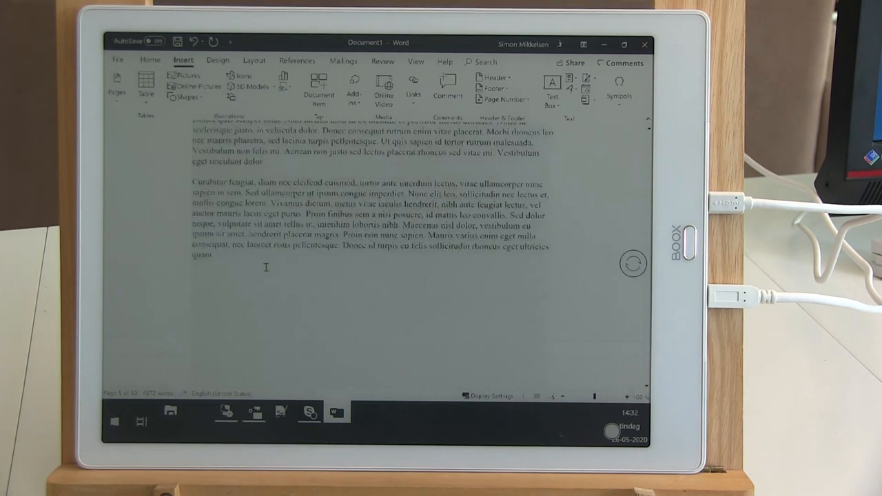
scroll("down", 3)
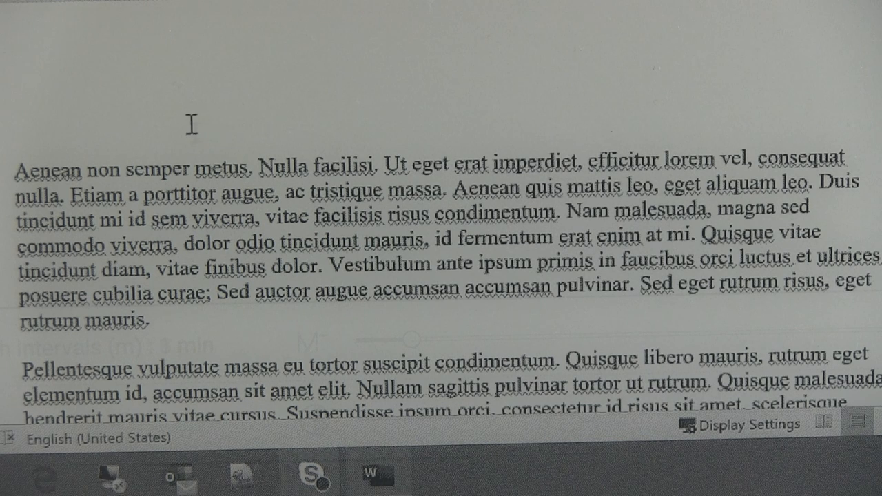
mouse_move(337, 254)
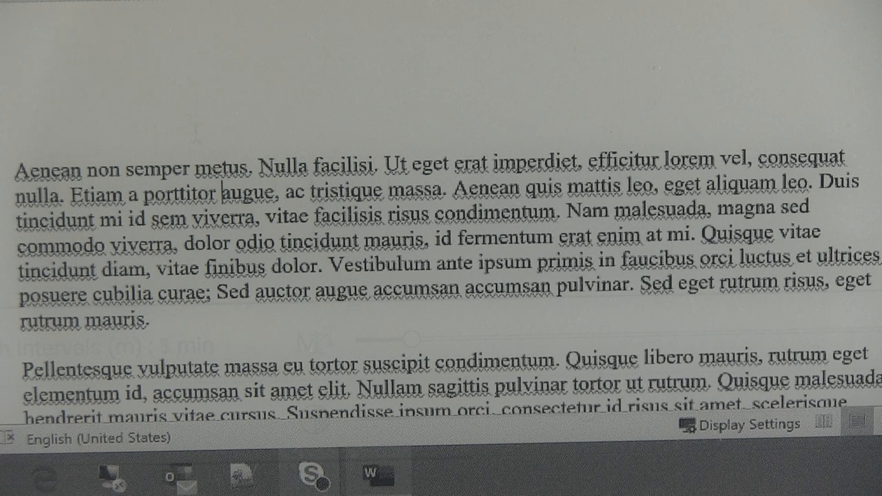
type("This is a very nice test of h")
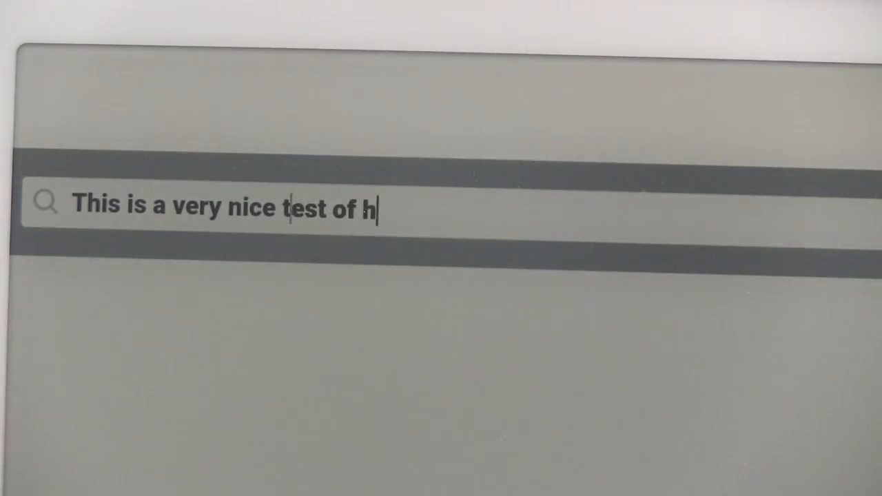
Finish the search text with 'how the Onyx Boox Max 3 works.' and add 'This'
type("ow the")
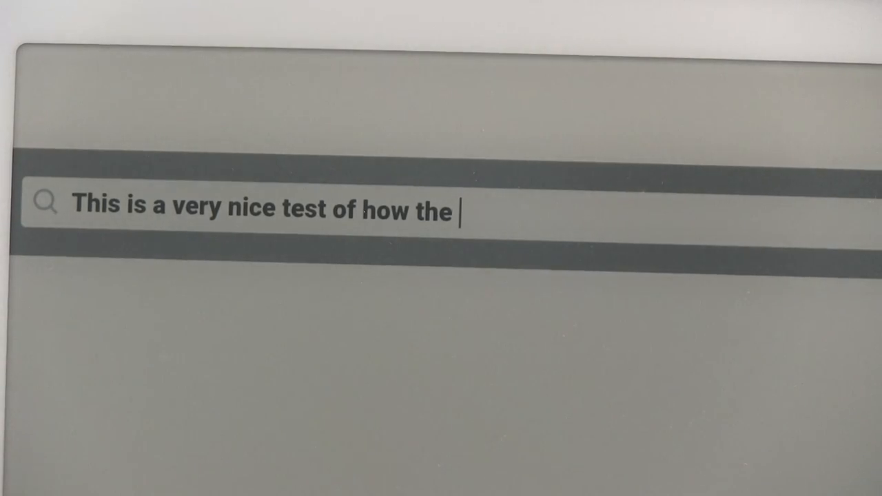
type("Onyx Boox Max 3")
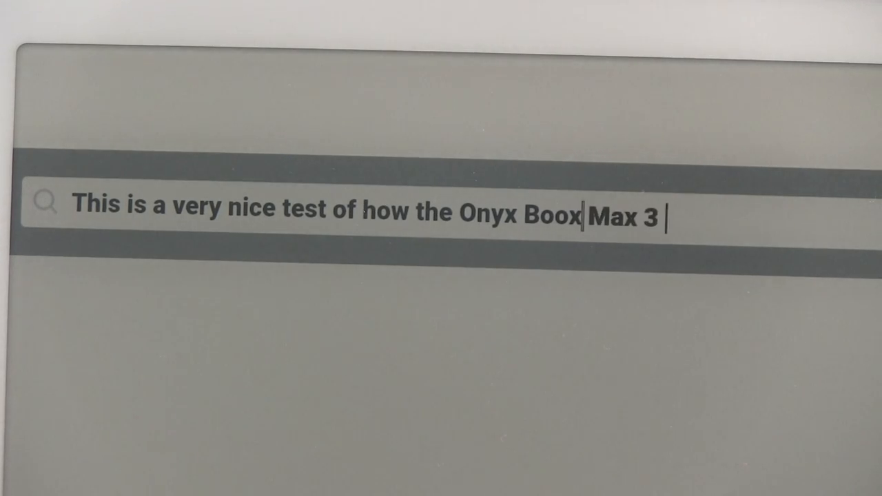
type("works.")
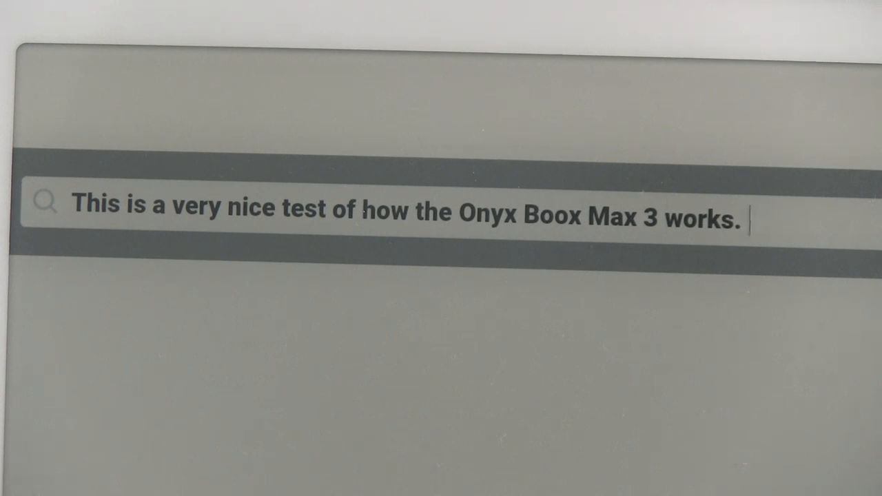
type("Th")
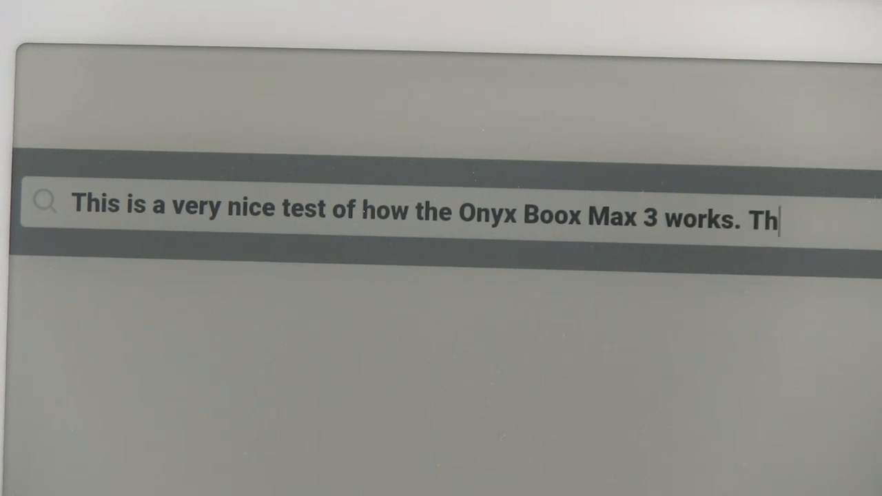
type("i")
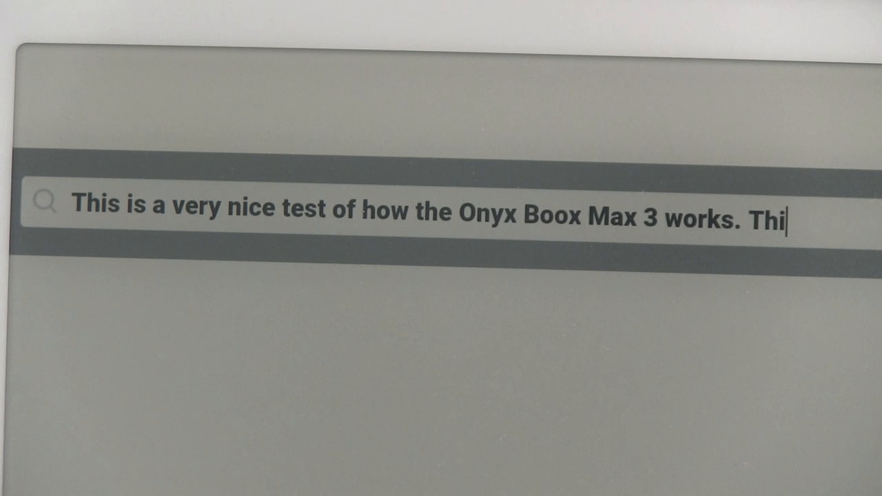
type("s")
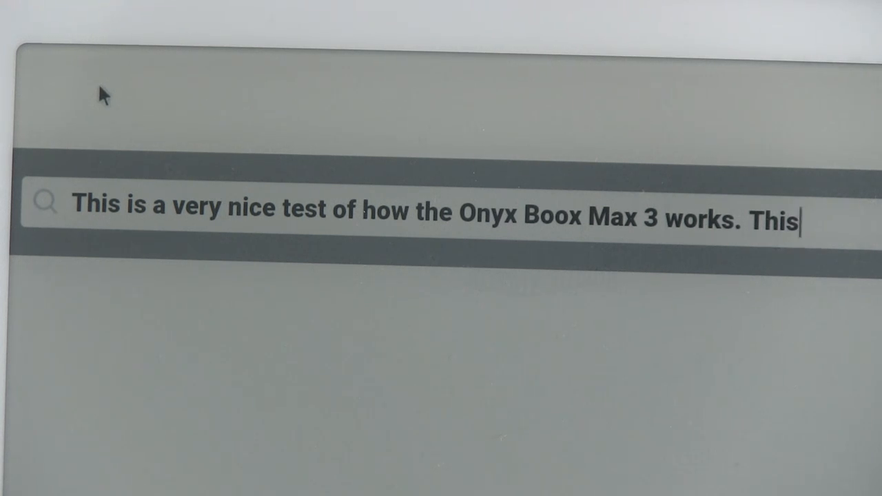
mouse_move(286, 91)
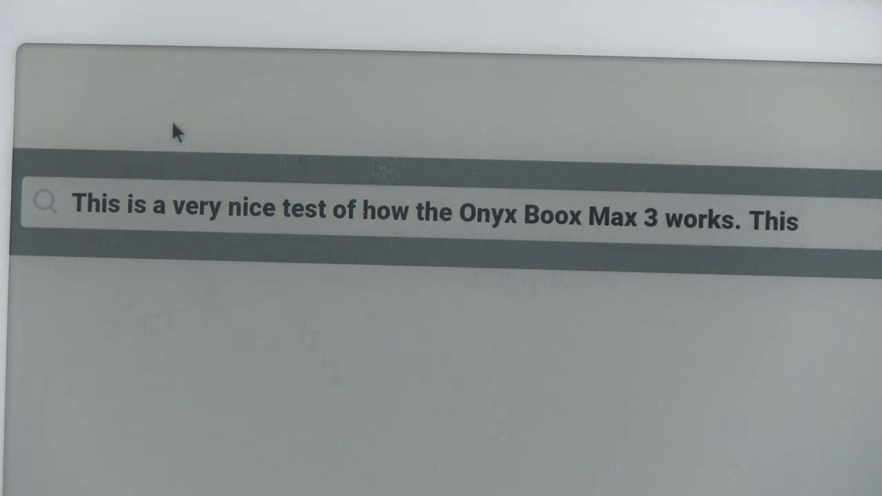
left_click(800, 220)
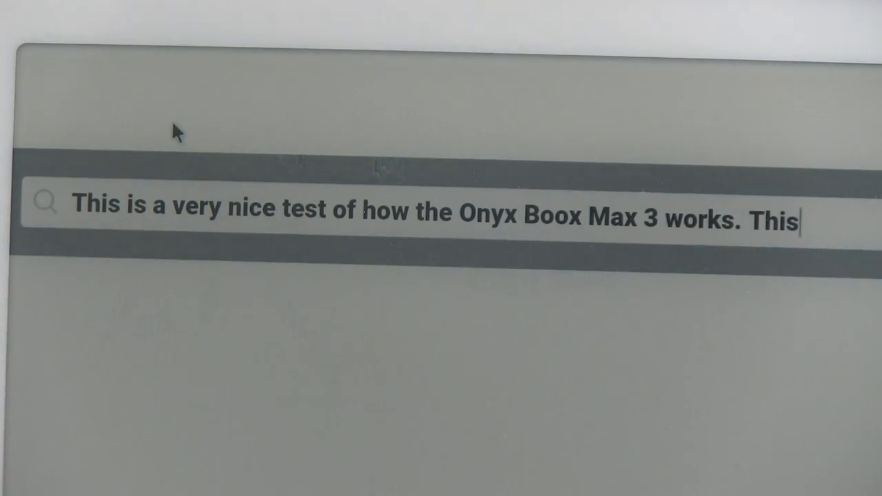
Delete 'This' and 'works.' so the search text ends at 'Onyx Boox Max 3'
key("Backspace")
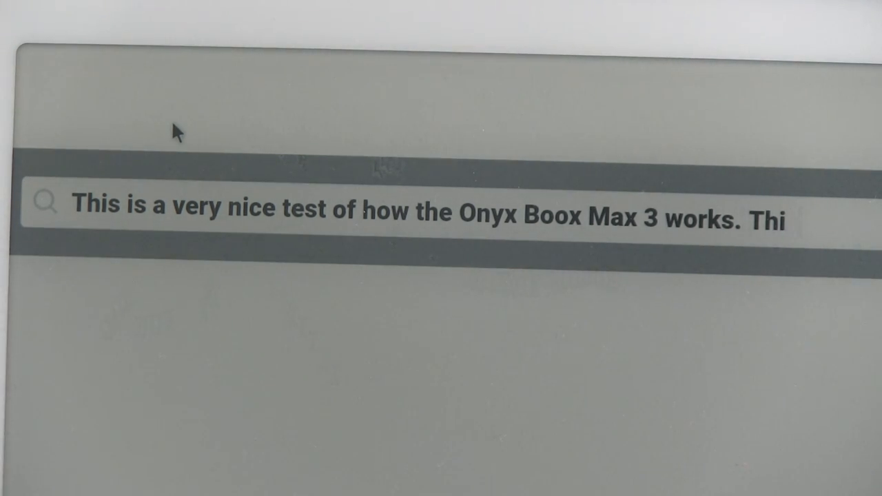
key("Backspace")
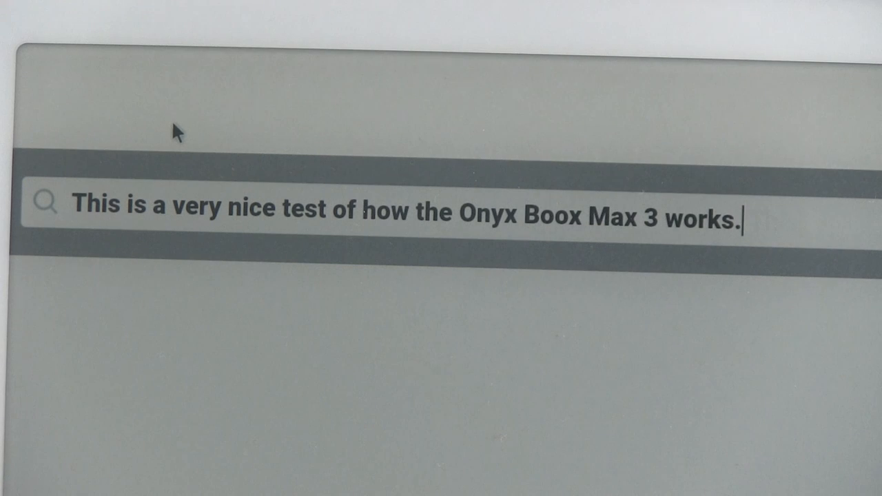
key("BackSpace")
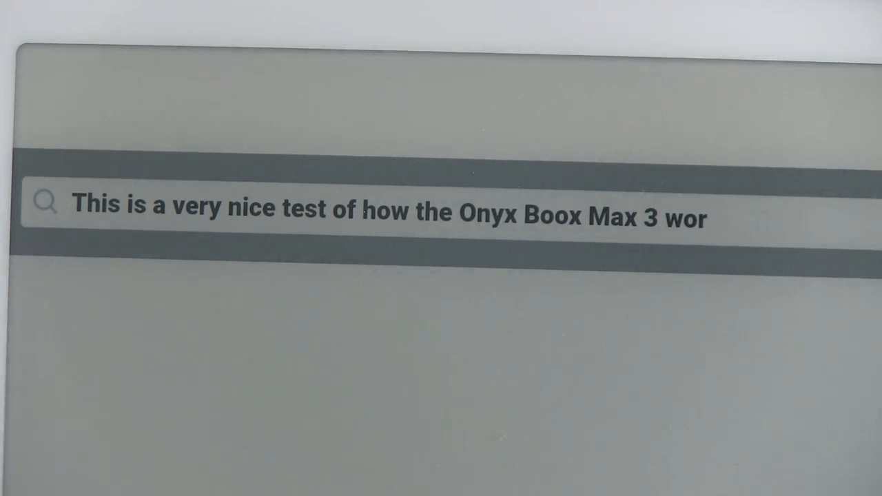
key("Backspace")
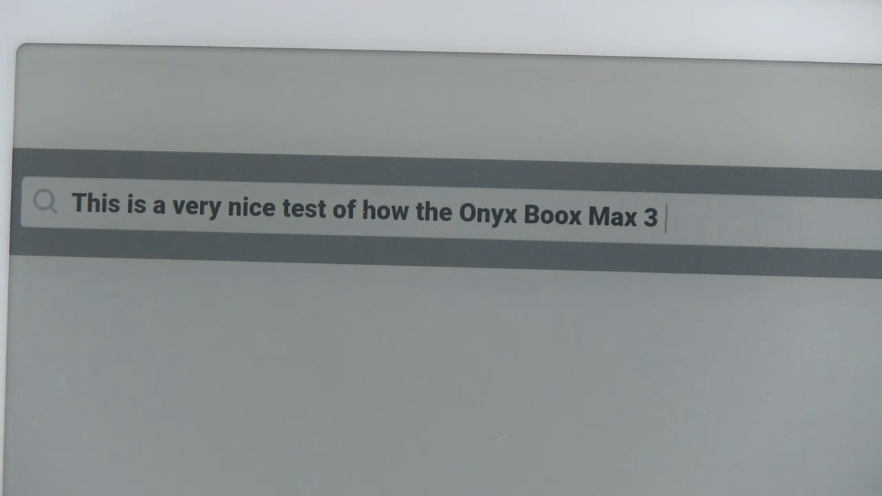